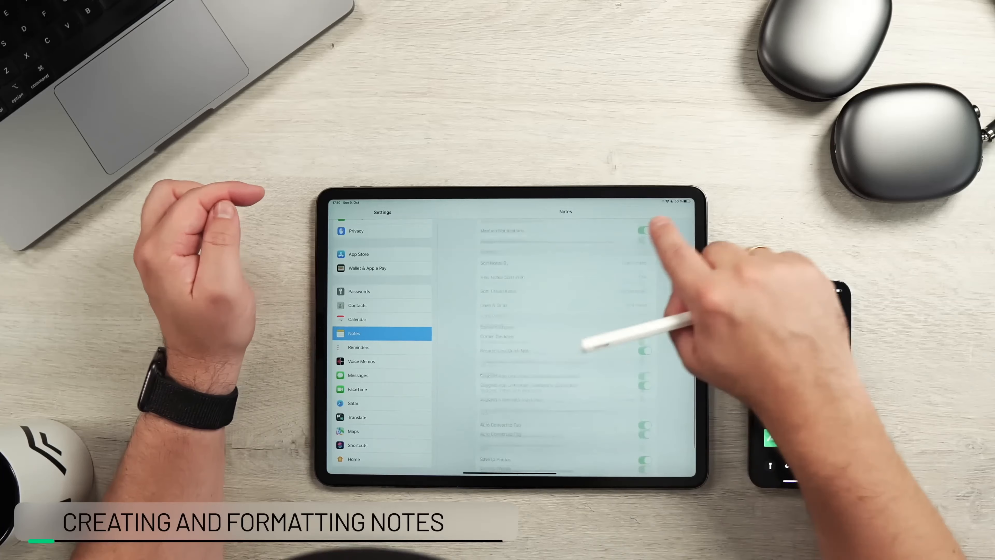
Reach the Lock Screen & Control Centre section and view the Access Notes from Lock Screen option set to On.
scroll("down", 3)
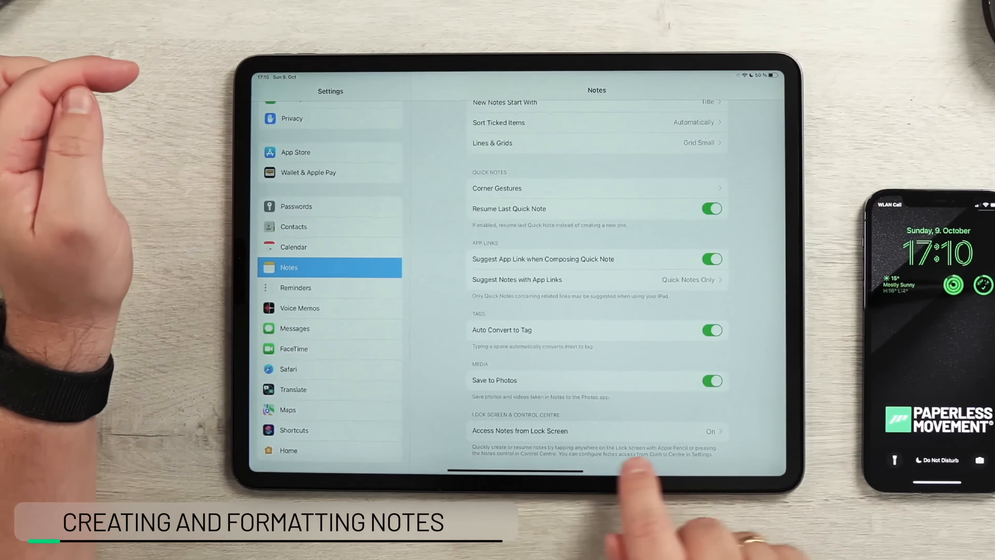
left_click(520, 431)
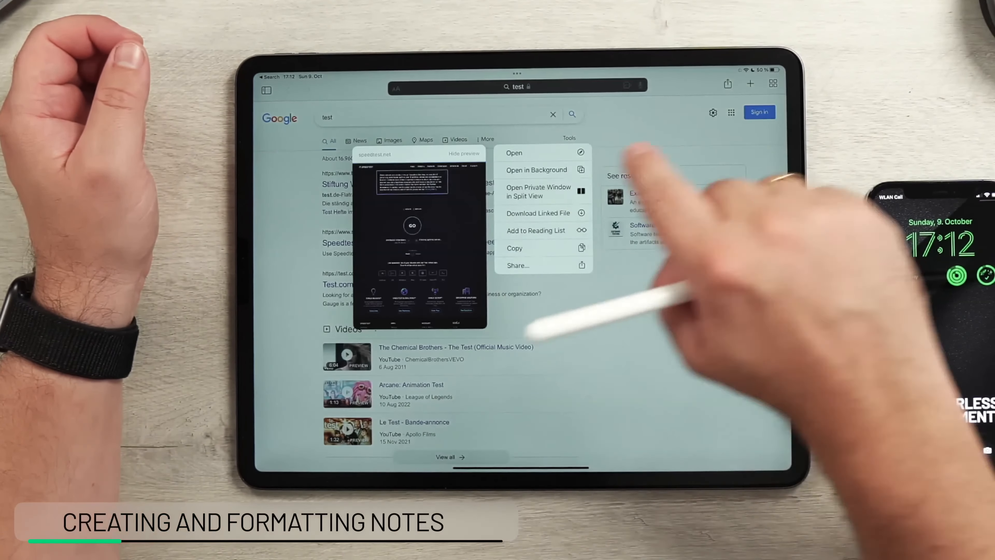
Share the Speedtest by Ookla search result link from Safari into a new Notes note.
left_click(517, 265)
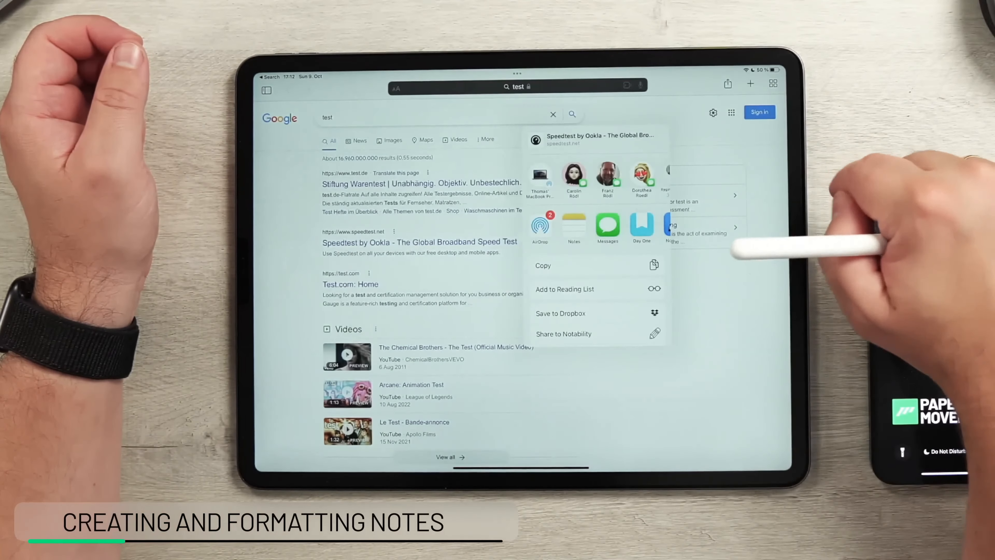
left_click(574, 227)
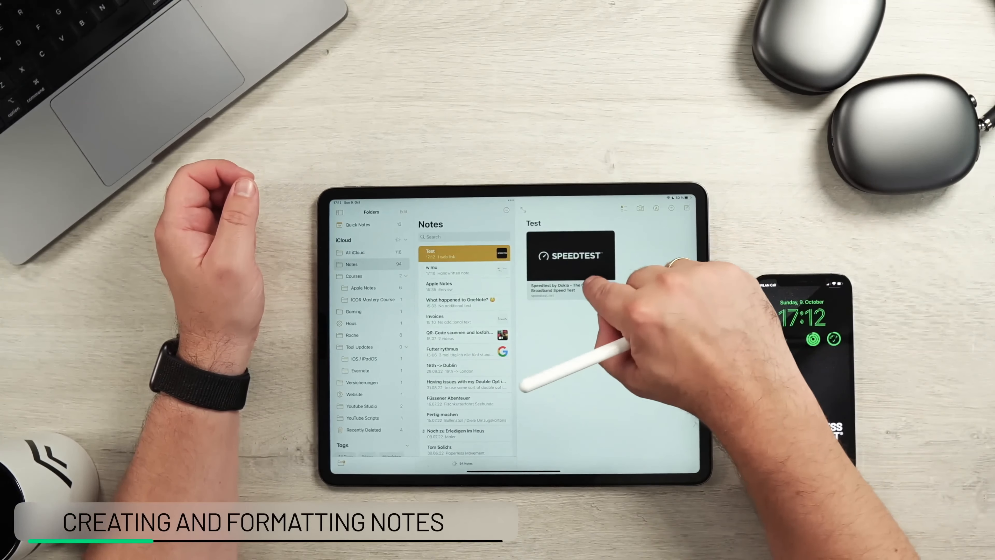
Follow the Speedtest by Ookla link card inside the Test note.
left_click(569, 254)
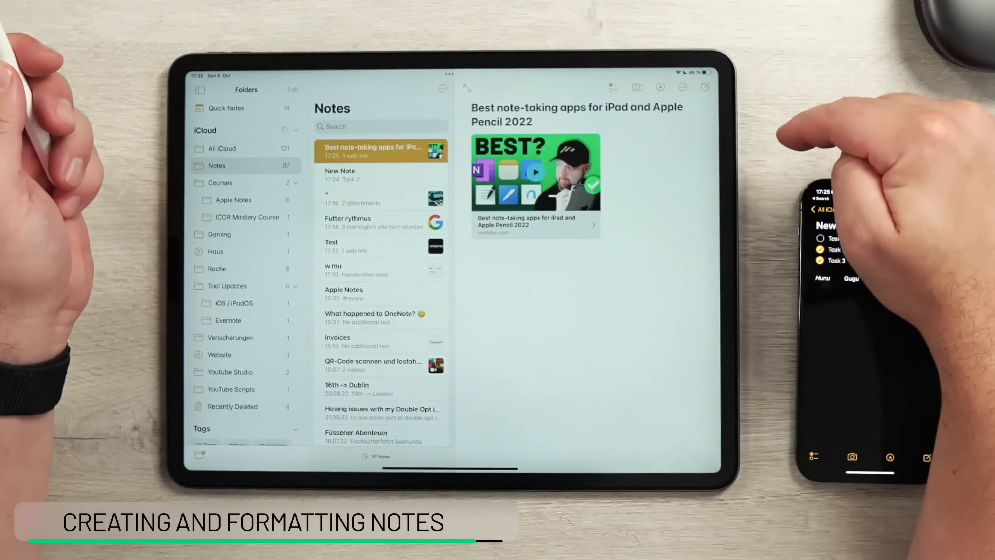
Bring up the context menu on the YouTube link card in the Best note-taking apps note.
right_click(535, 175)
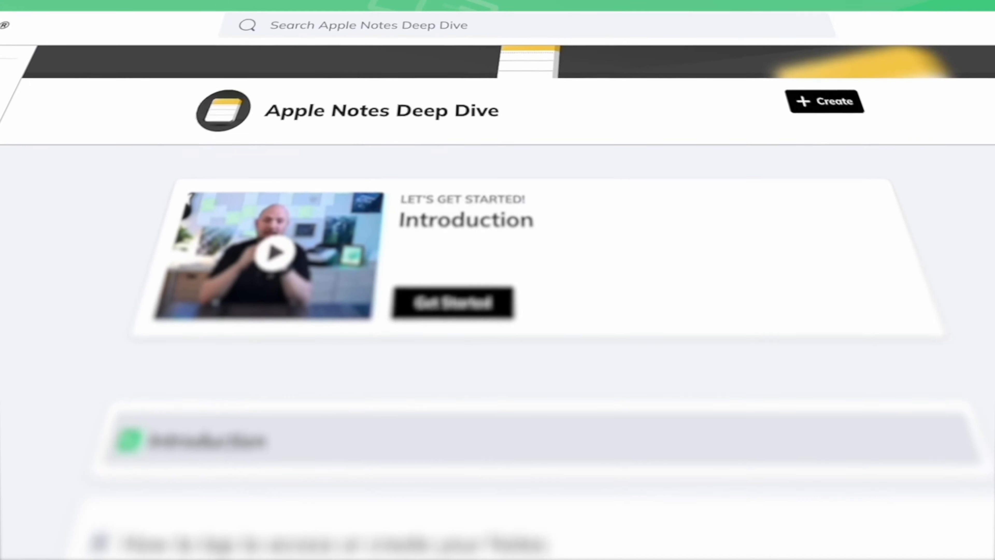
Scroll through the Apple Notes Deep Dive lessons and the ICOR Course lesson list from L01 to L07.
scroll("down", 3)
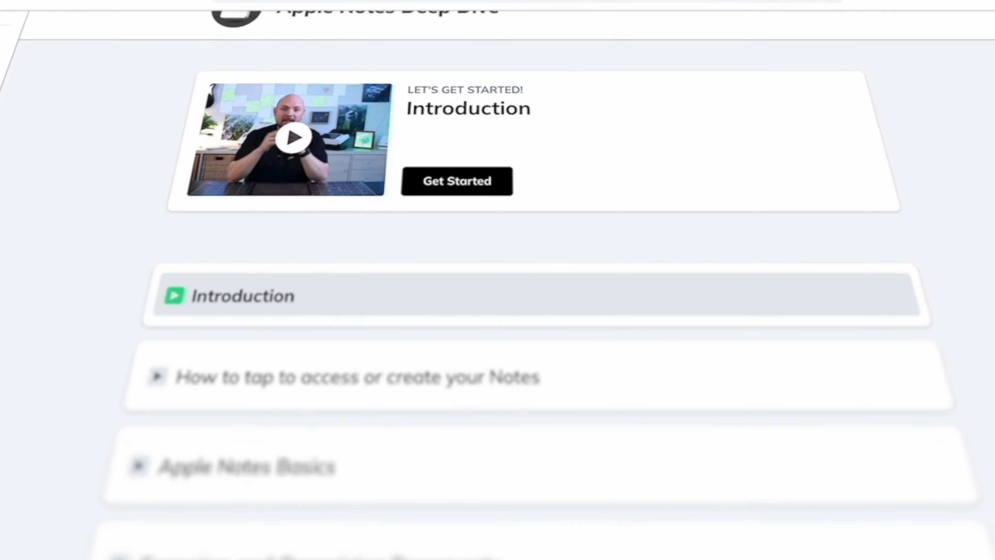
scroll("down", 3)
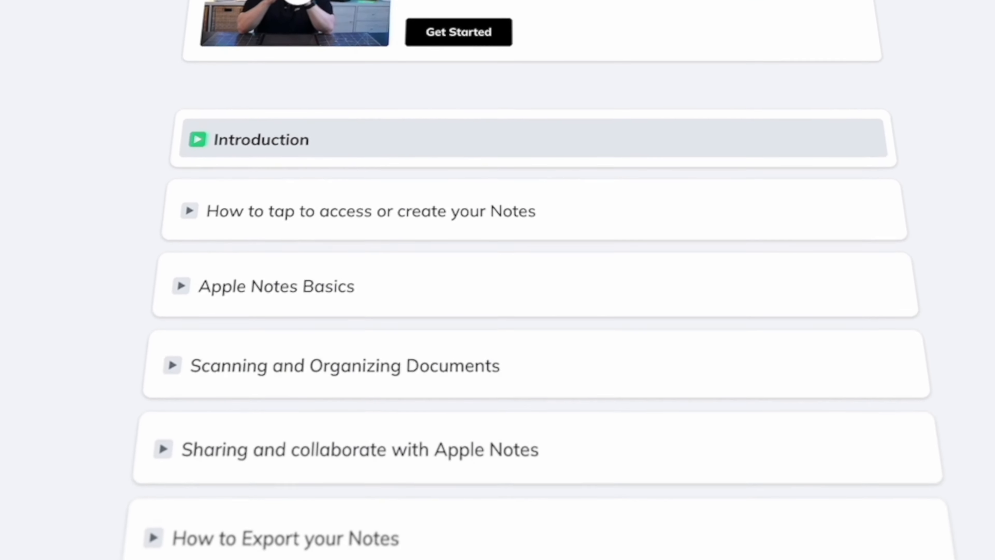
scroll("down", 3)
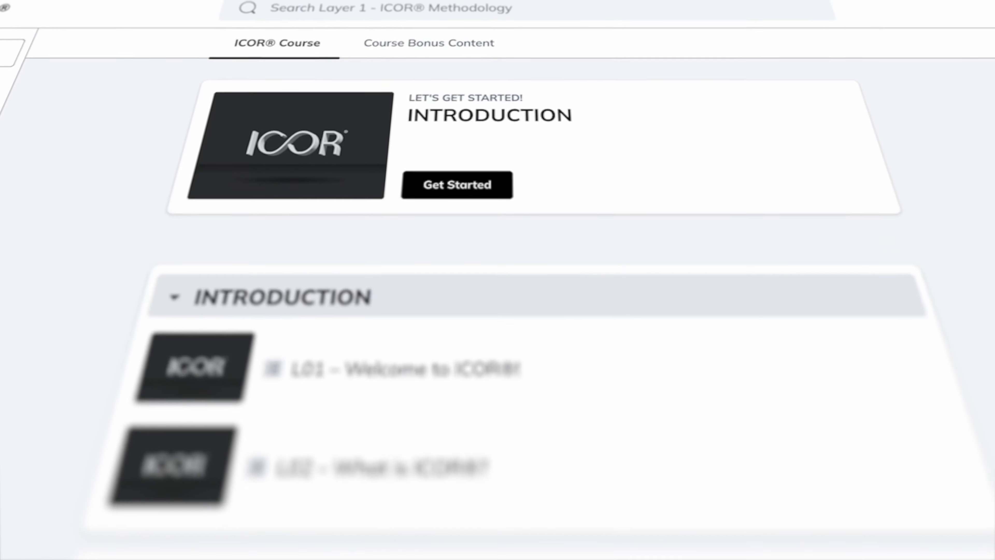
scroll("down", 3)
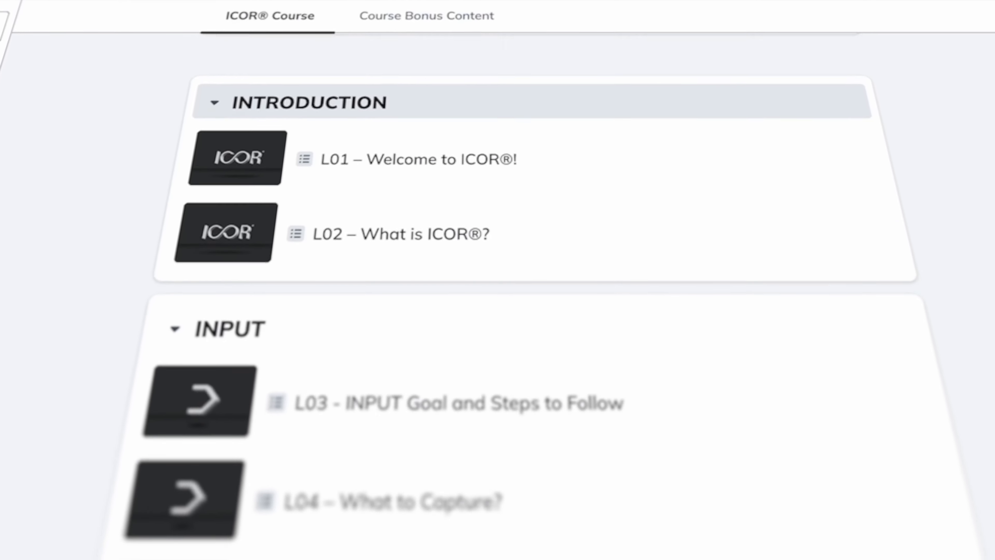
scroll("down", 3)
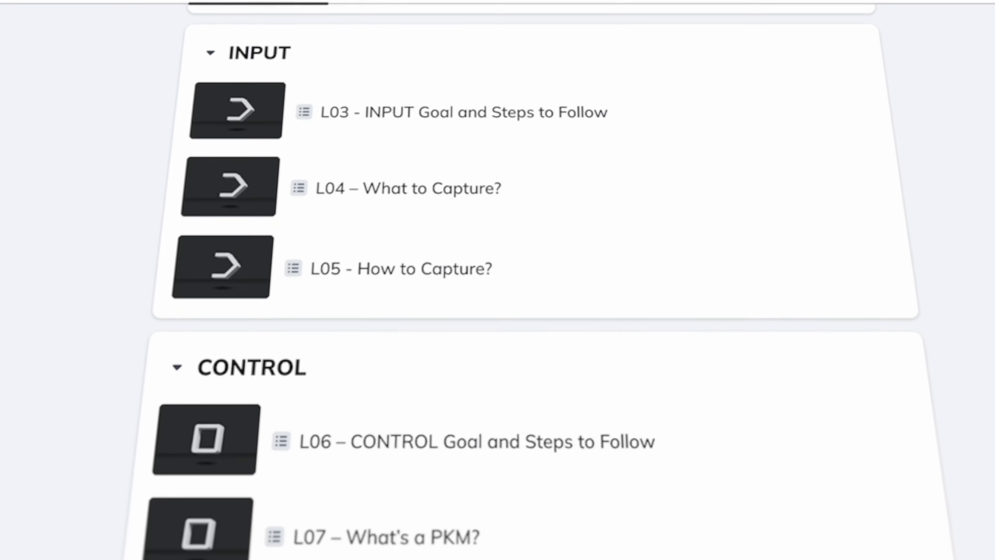